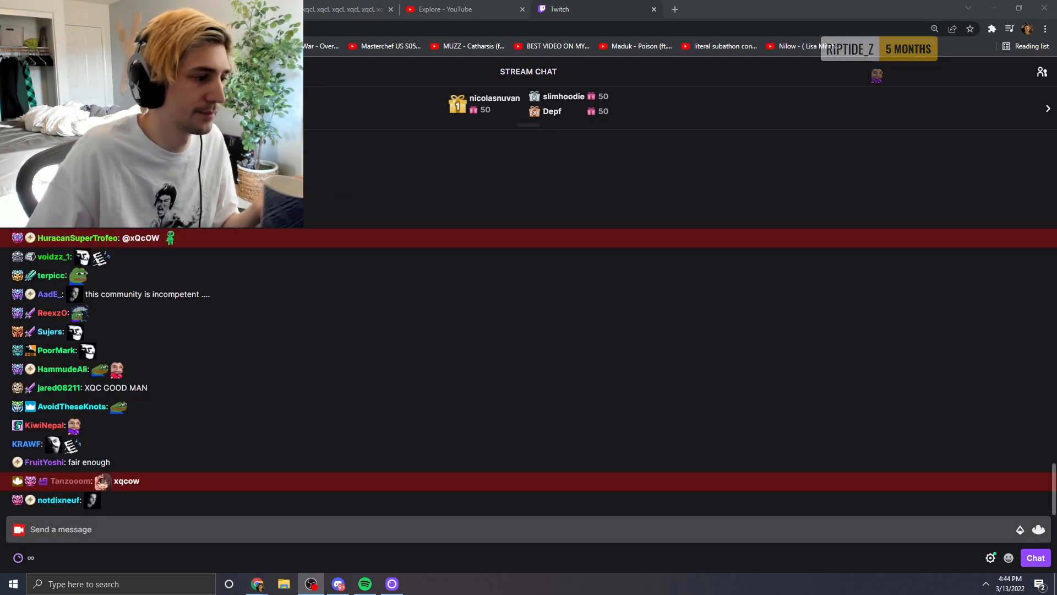
scroll("down", 3)
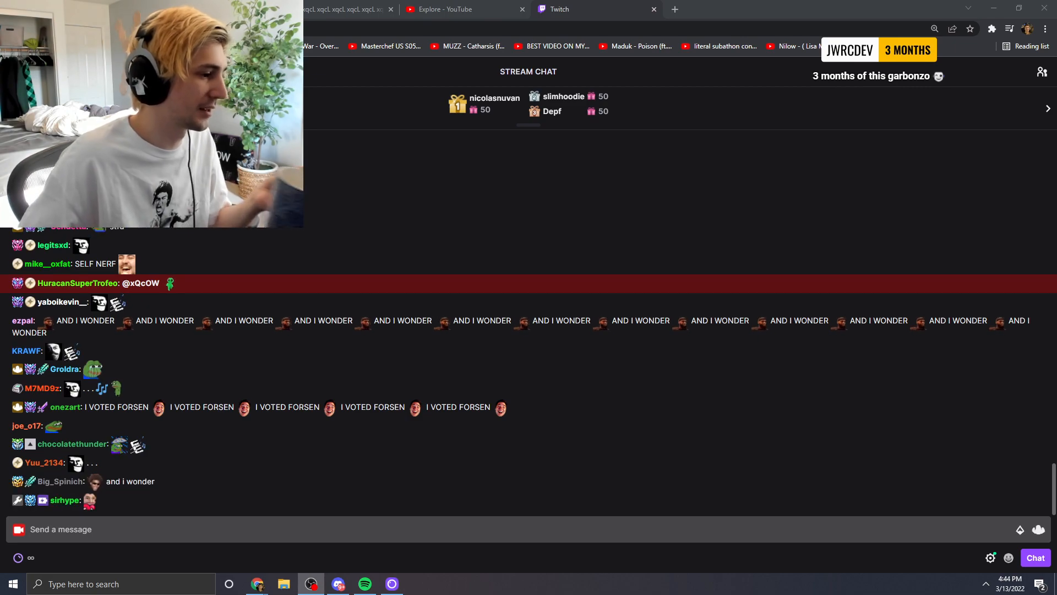
scroll("down", 3)
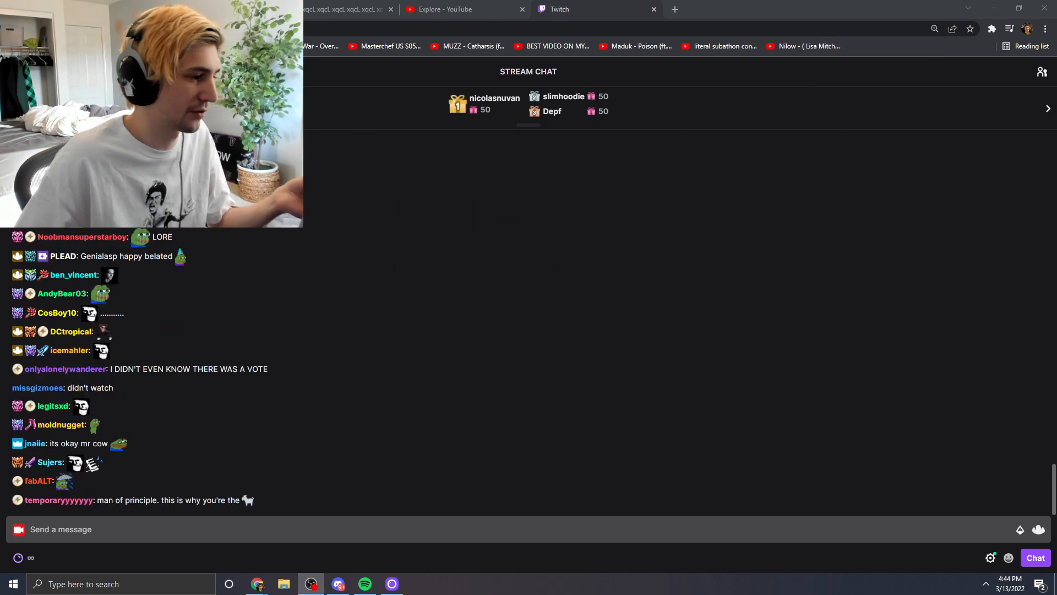